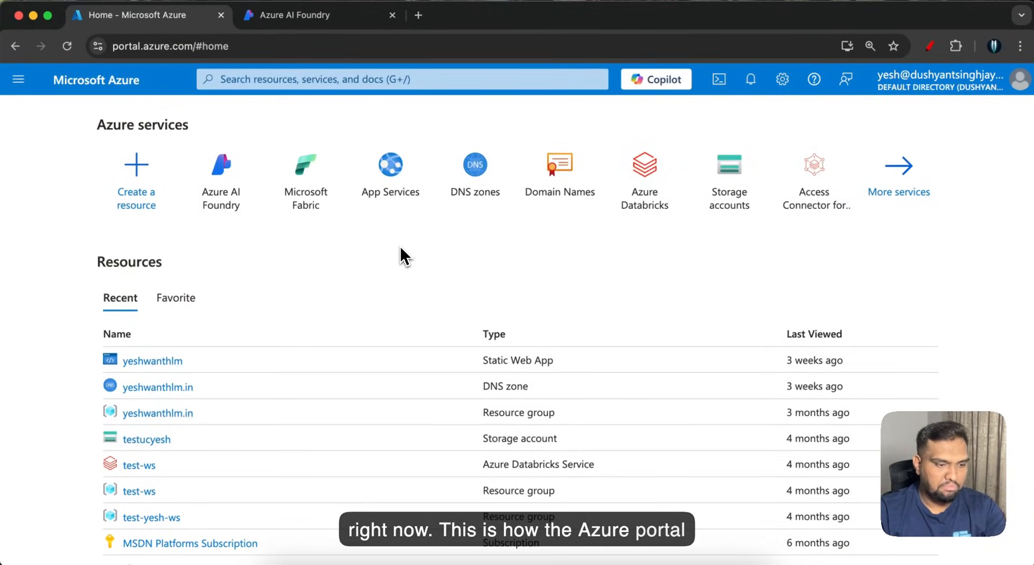
# Step: Search the portal for 'AI' and open the Azure AI Foundry resource list from Services
pyautogui.click(402, 79)
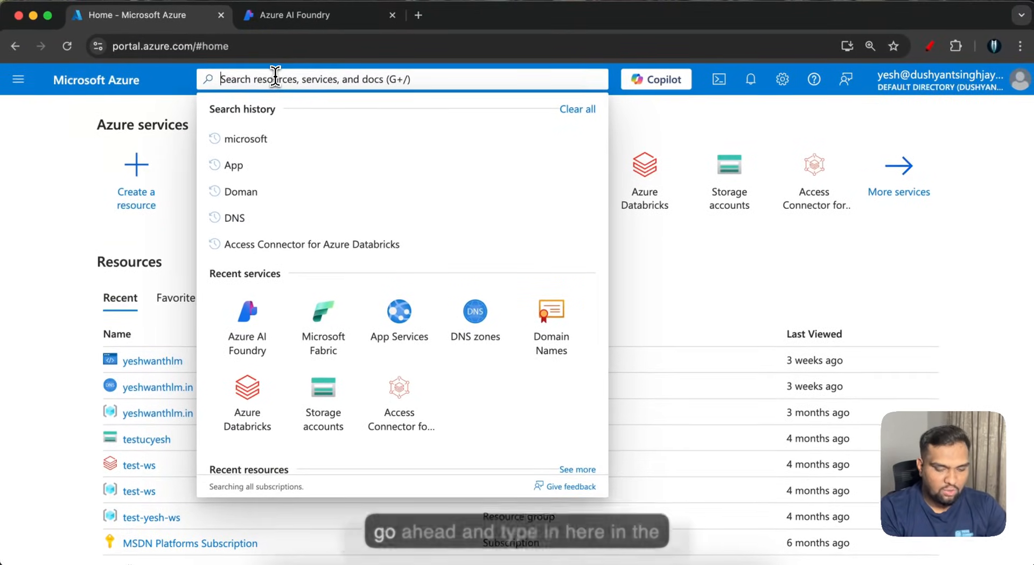
pyautogui.write('AI')
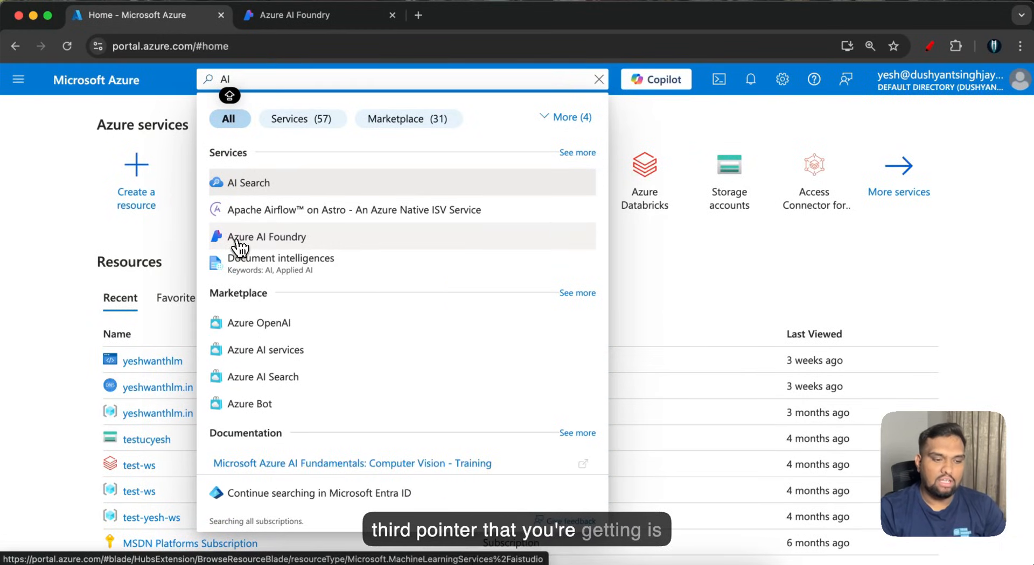
pyautogui.click(267, 237)
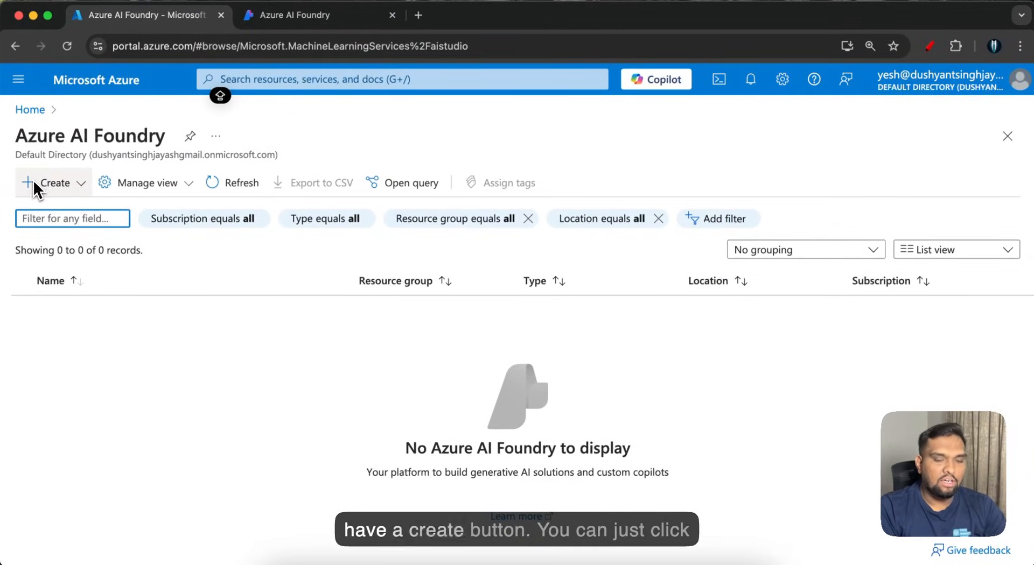
# Step: Use + Create on the Azure AI Foundry page to reveal the Project and Hub options
pyautogui.click(51, 182)
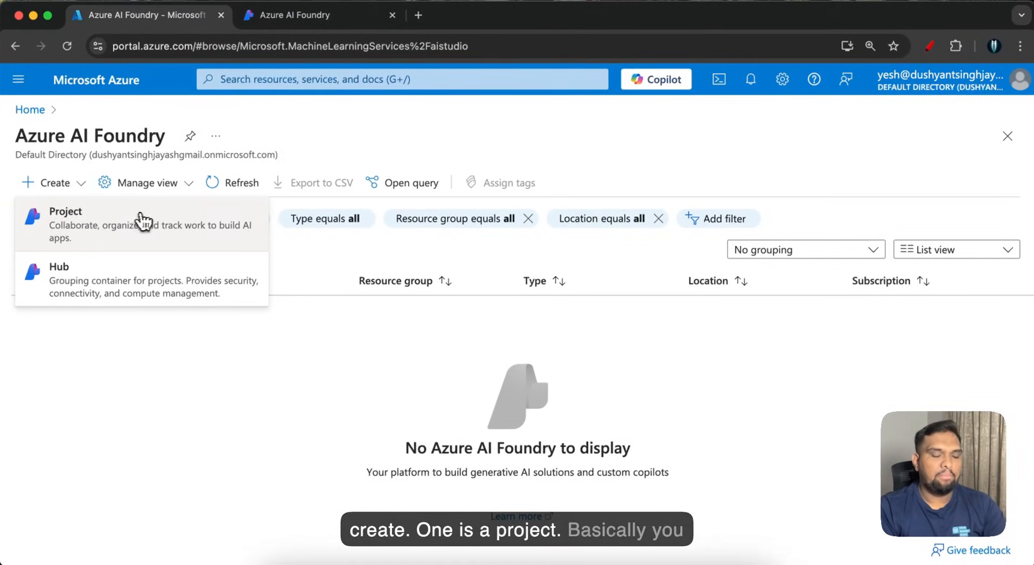
pyautogui.moveTo(151, 219)
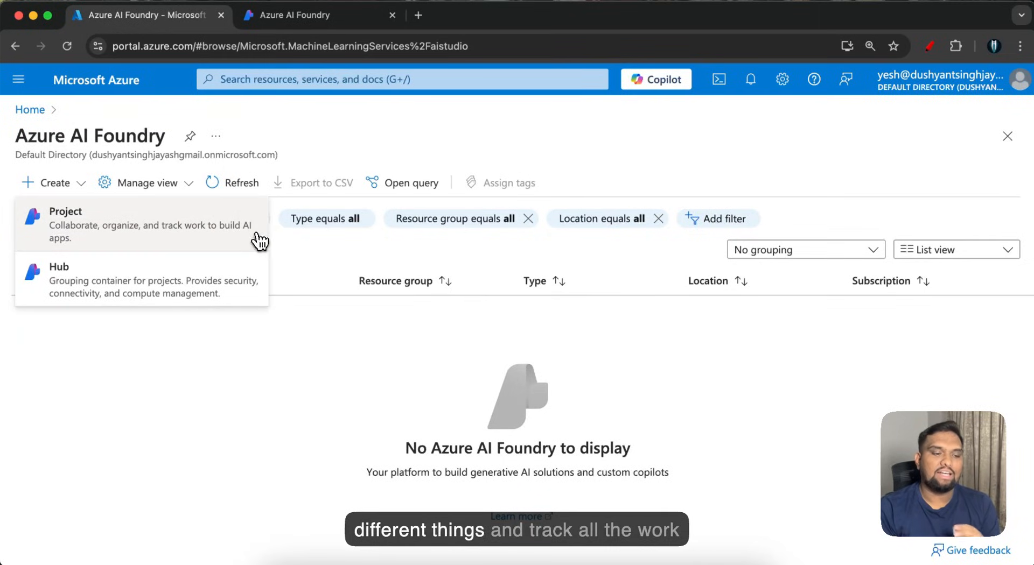
pyautogui.moveTo(260, 239)
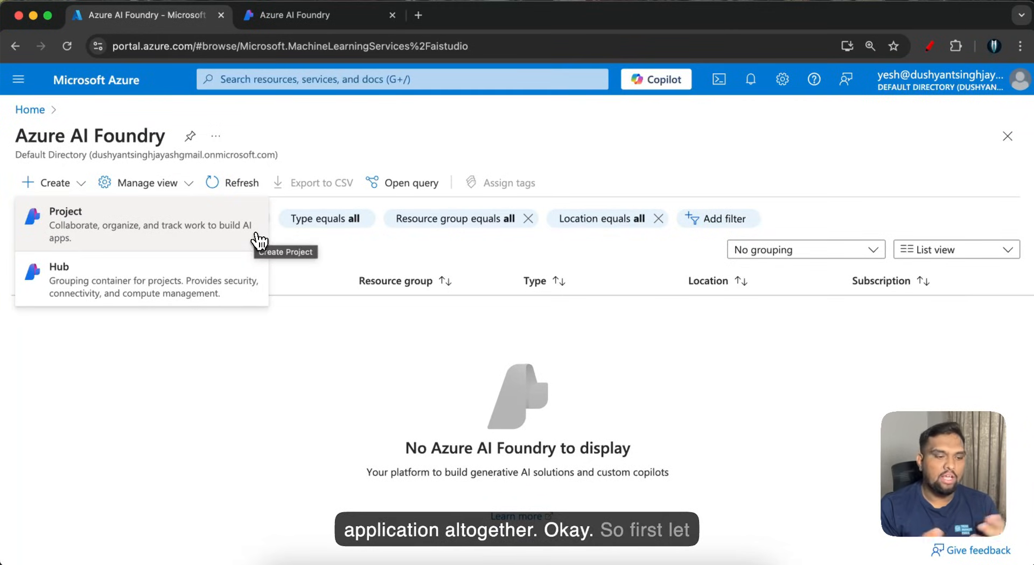
# Step: Start a new AI hub and create a resource group named ai-test for it
pyautogui.click(58, 266)
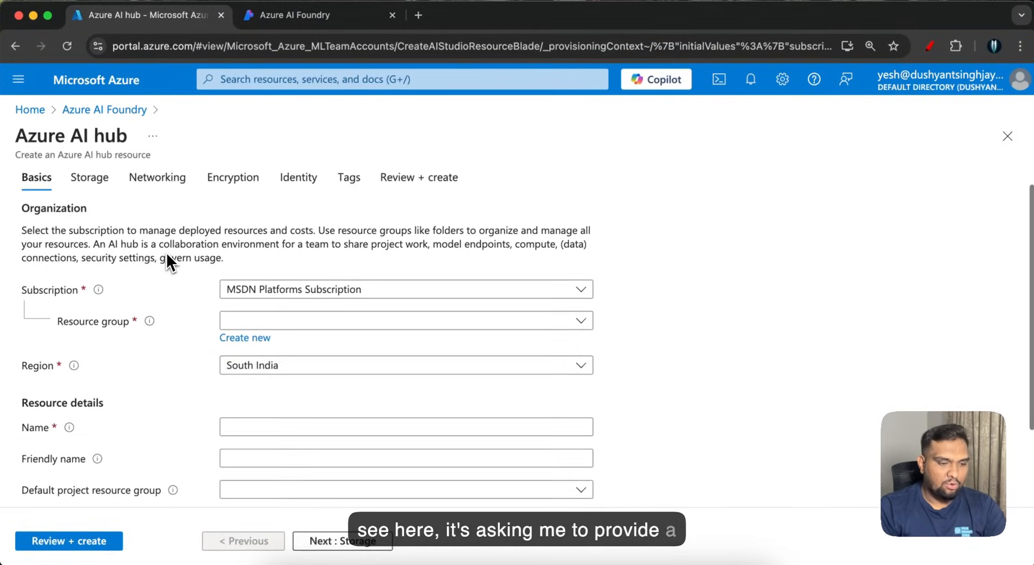
pyautogui.scroll(-3)
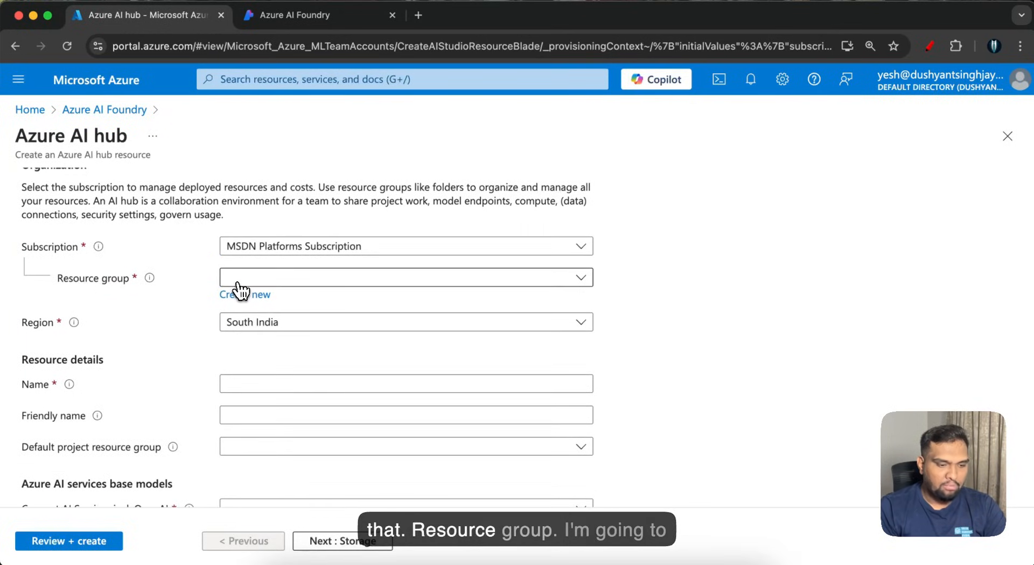
pyautogui.click(244, 295)
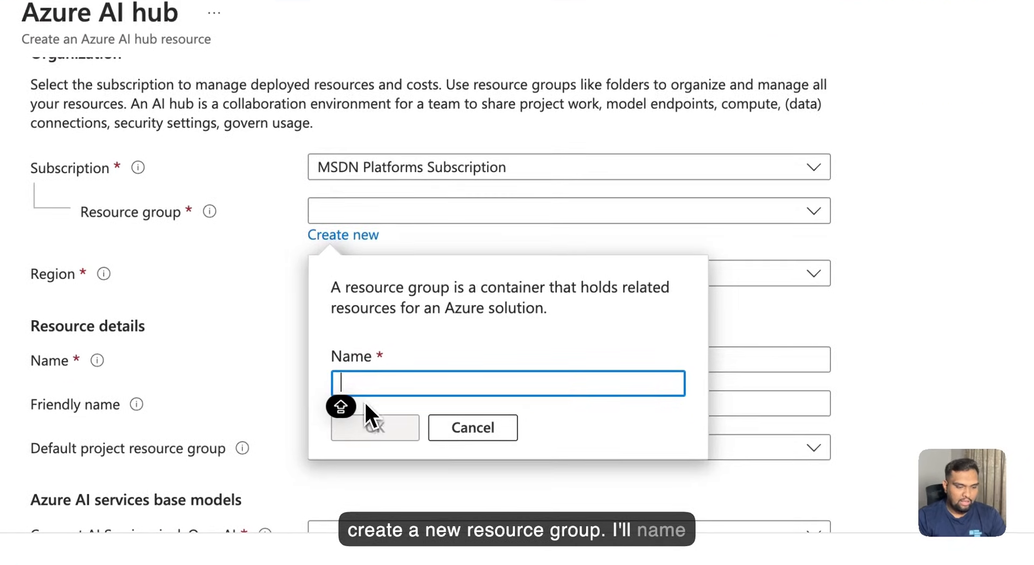
pyautogui.write('ai-test')
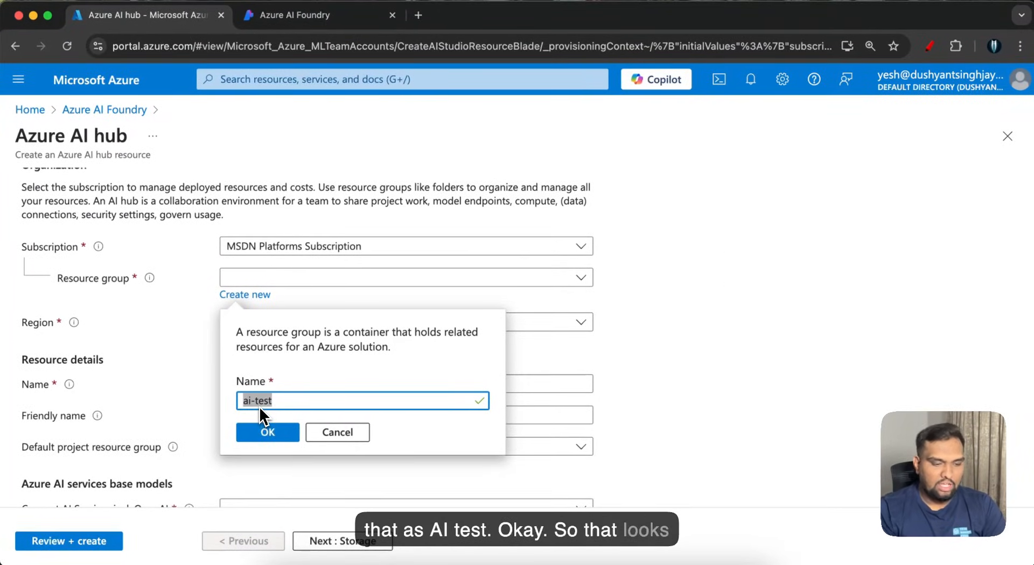
pyautogui.click(267, 432)
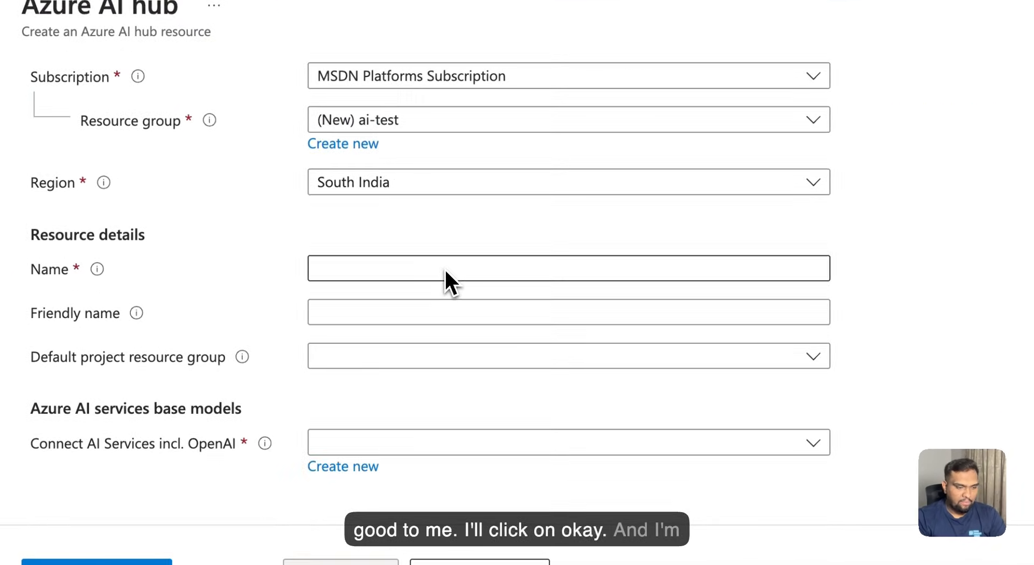
# Step: Keep region South India, name the hub ai-test and create a new AI Services connection ai-test
pyautogui.click(567, 182)
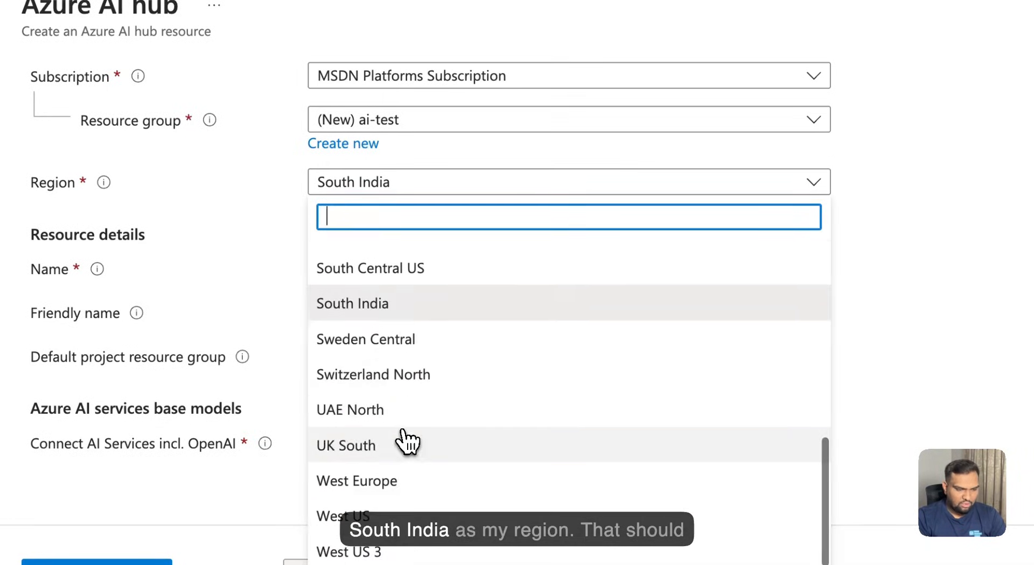
pyautogui.click(352, 303)
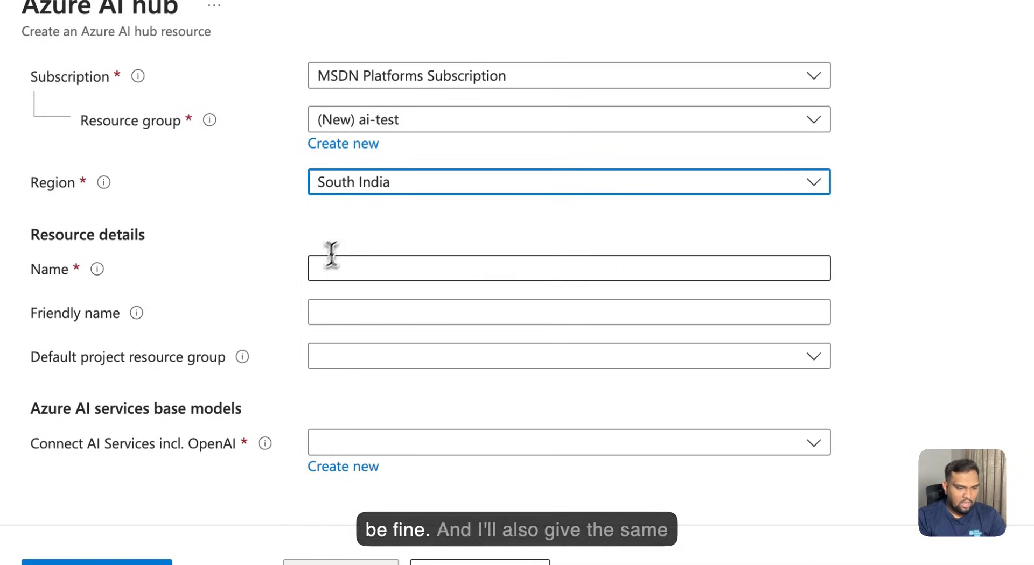
pyautogui.write('ai-test')
pyautogui.click(569, 312)
pyautogui.write('AI test')
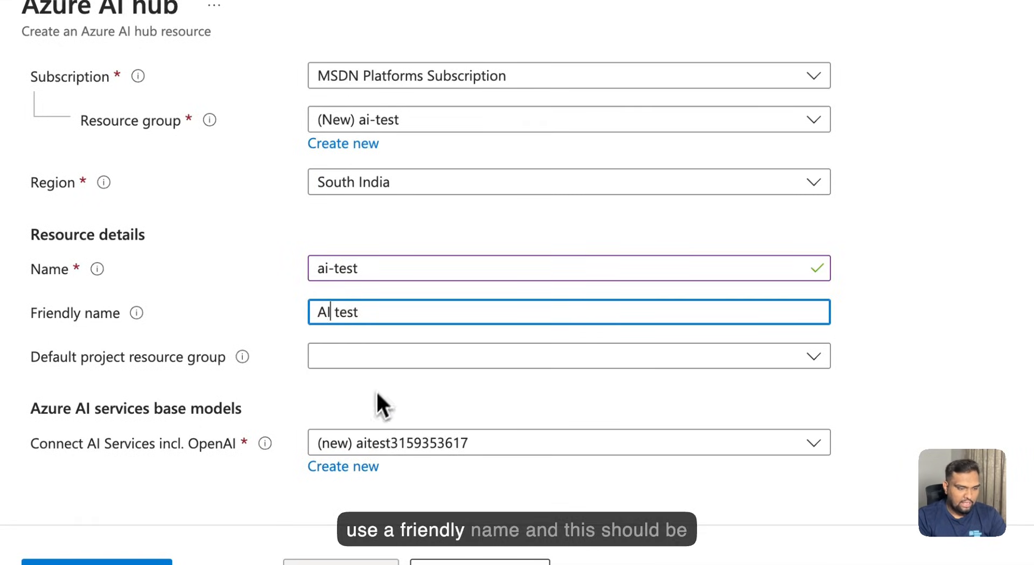
pyautogui.click(567, 356)
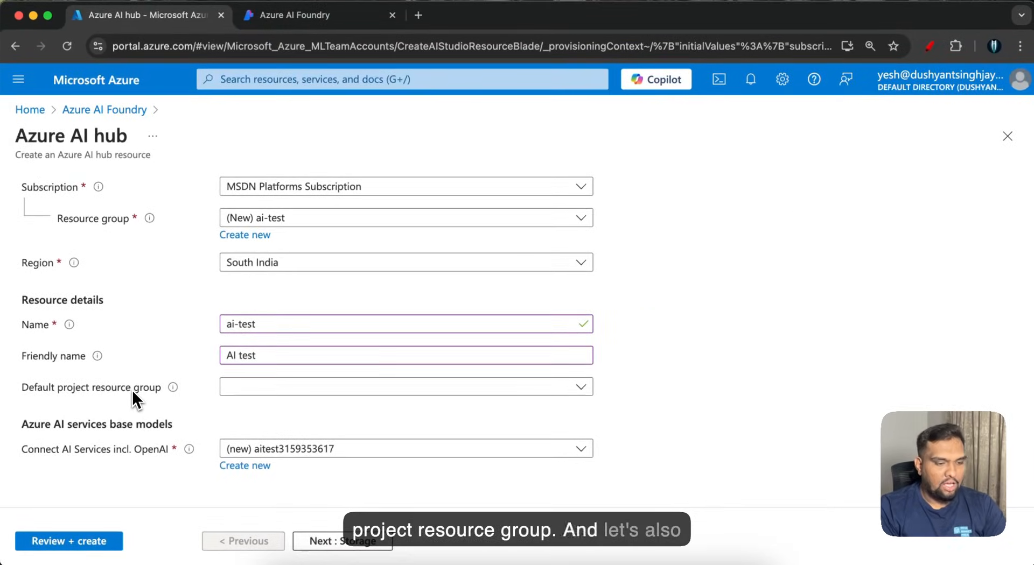
pyautogui.moveTo(109, 461)
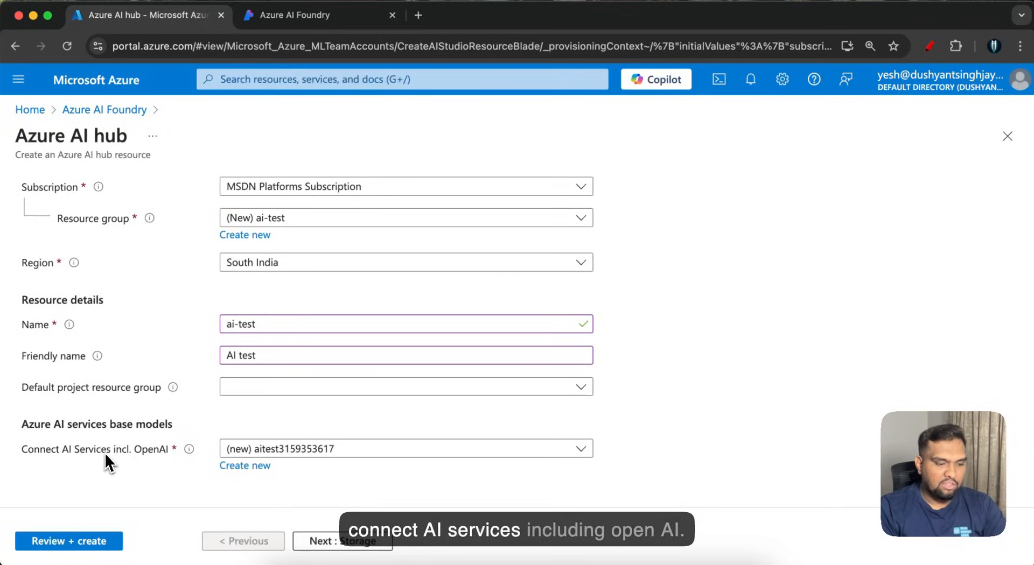
pyautogui.moveTo(251, 461)
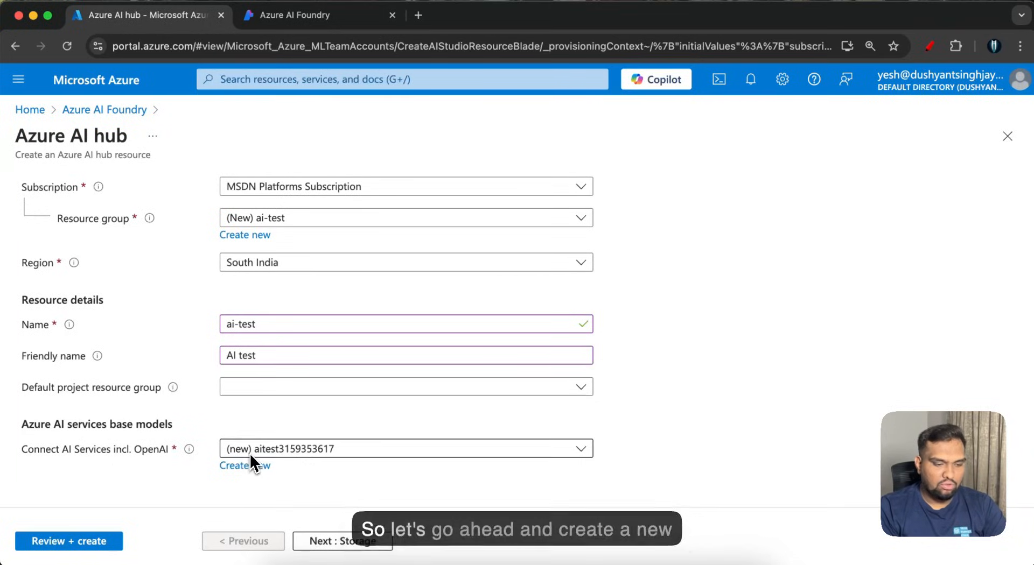
pyautogui.click(244, 466)
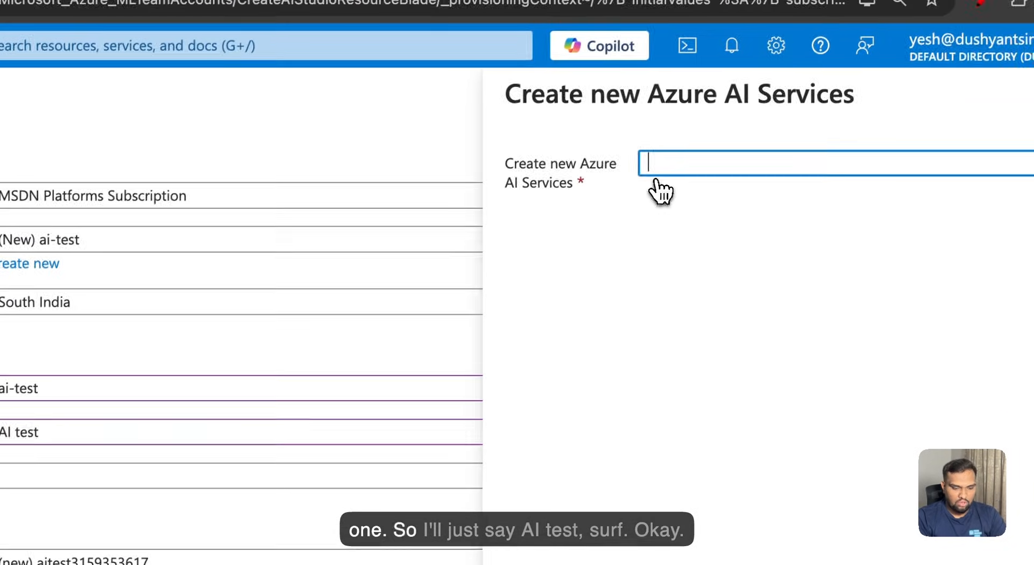
pyautogui.write('ai-test')
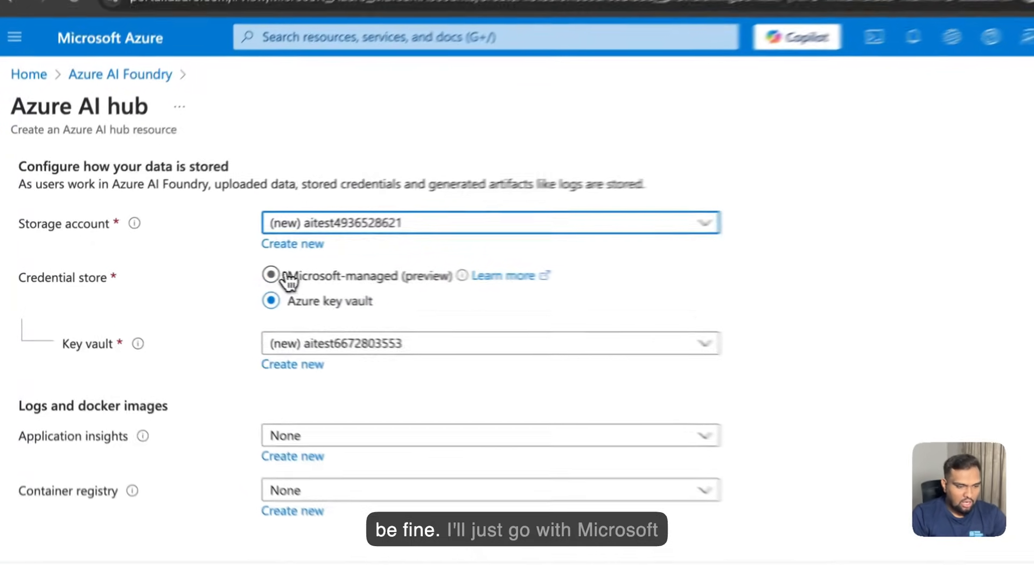
# Step: Set the hub's credential store to Microsoft-managed (preview) instead of an Azure key vault
pyautogui.click(271, 275)
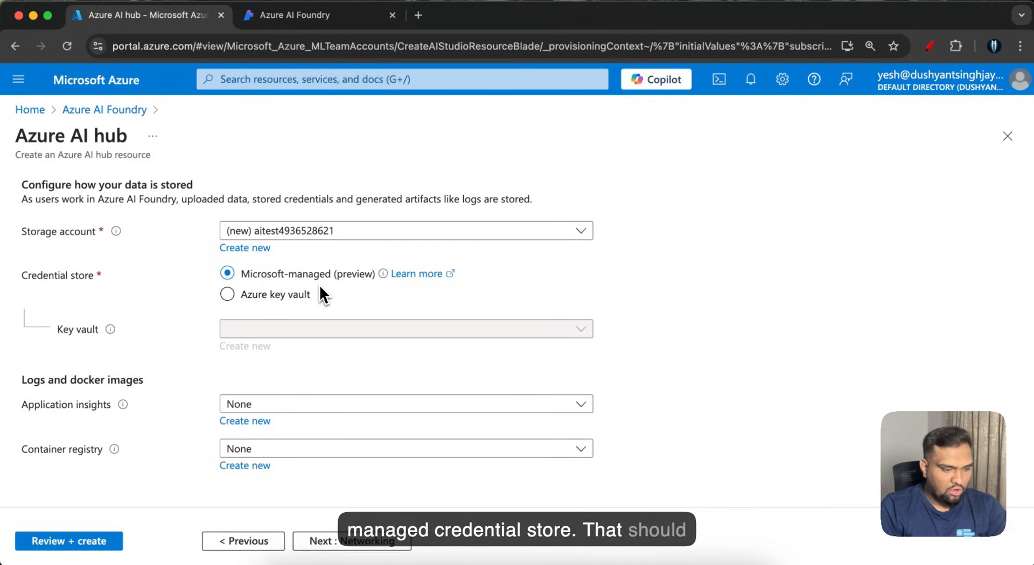
pyautogui.moveTo(78, 395)
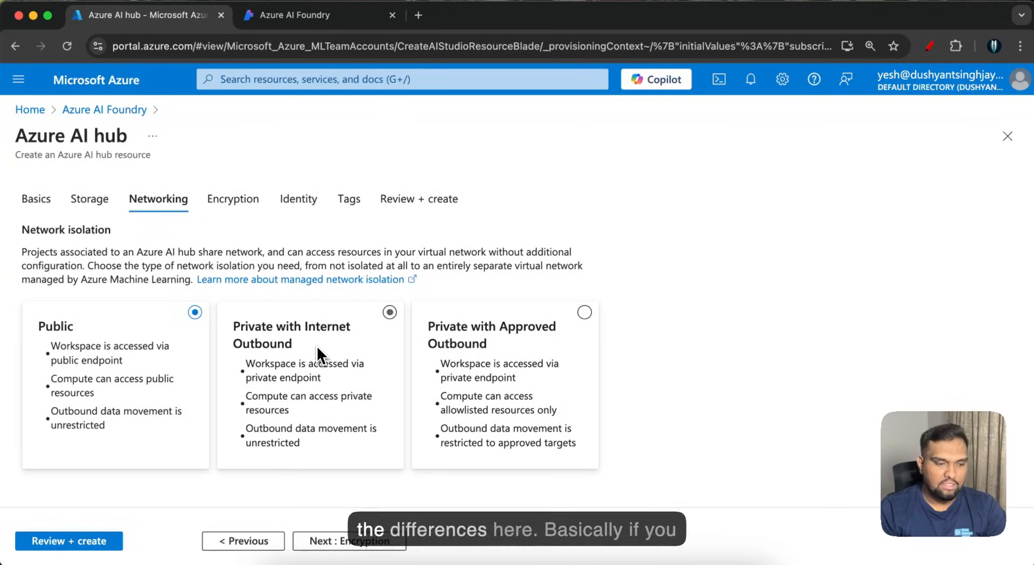
# Step: Choose Public network isolation for the hub after previewing the approved-outbound option
pyautogui.click(195, 311)
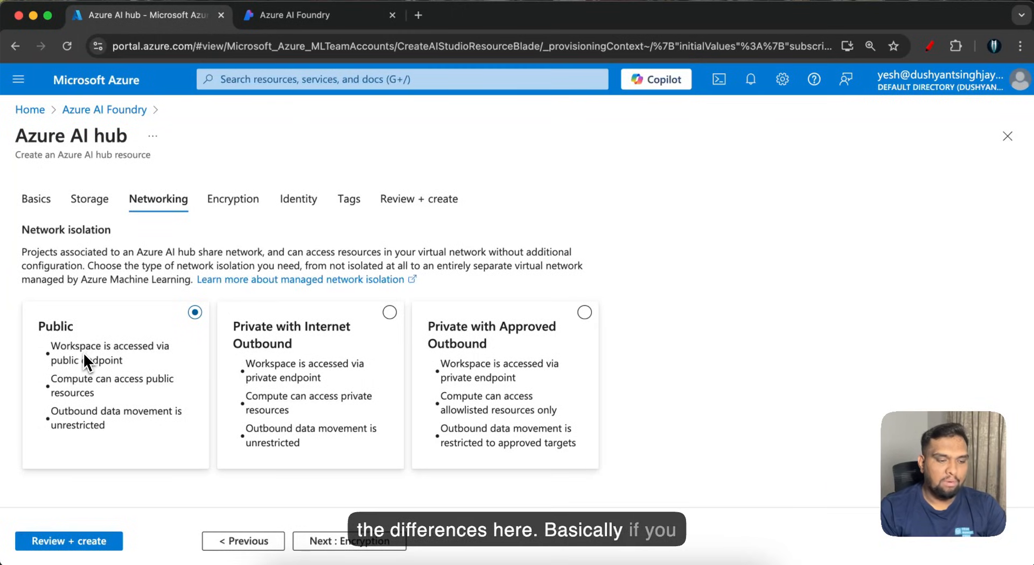
pyautogui.moveTo(161, 355)
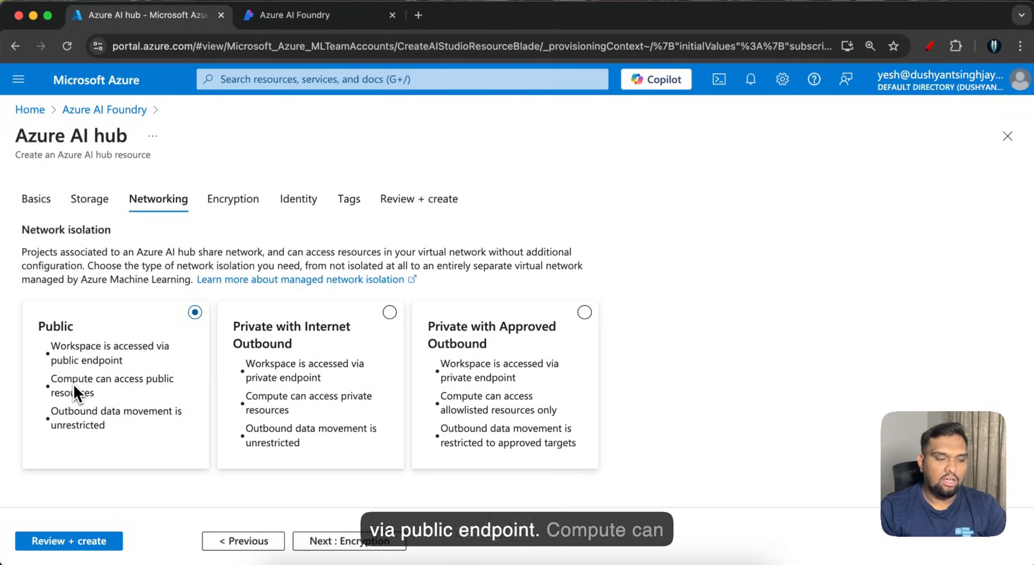
pyautogui.moveTo(84, 411)
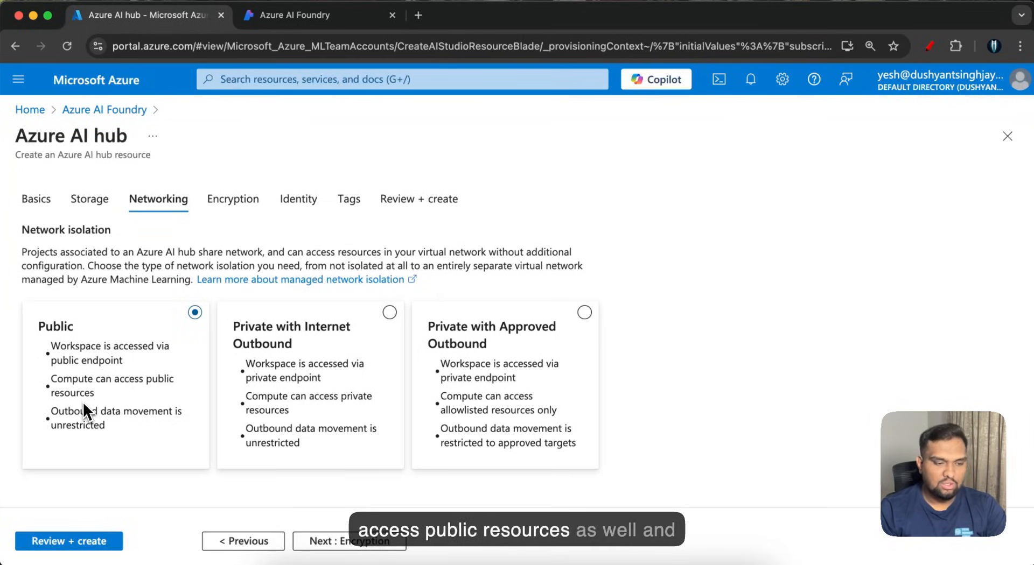
pyautogui.moveTo(162, 441)
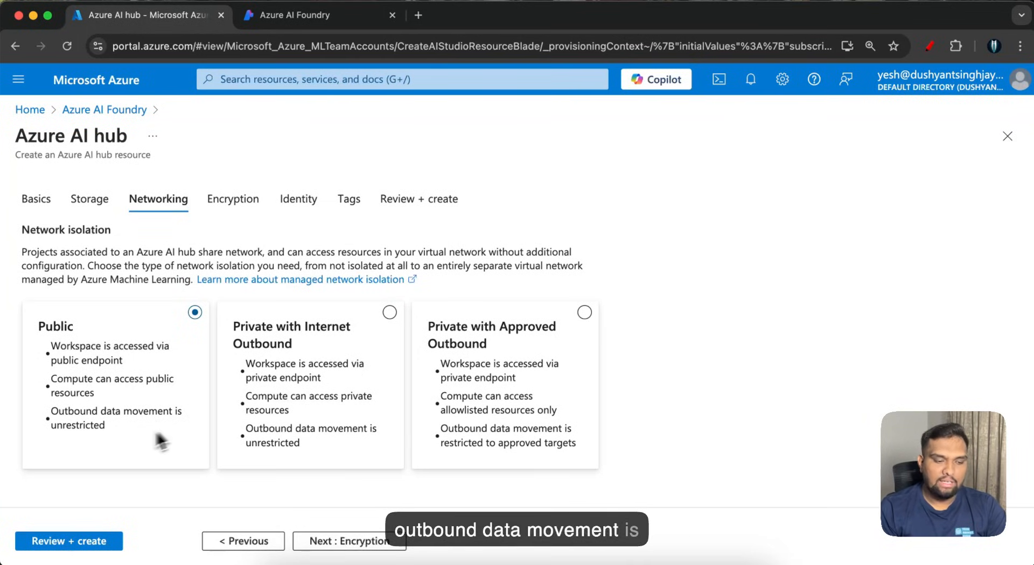
pyautogui.moveTo(100, 454)
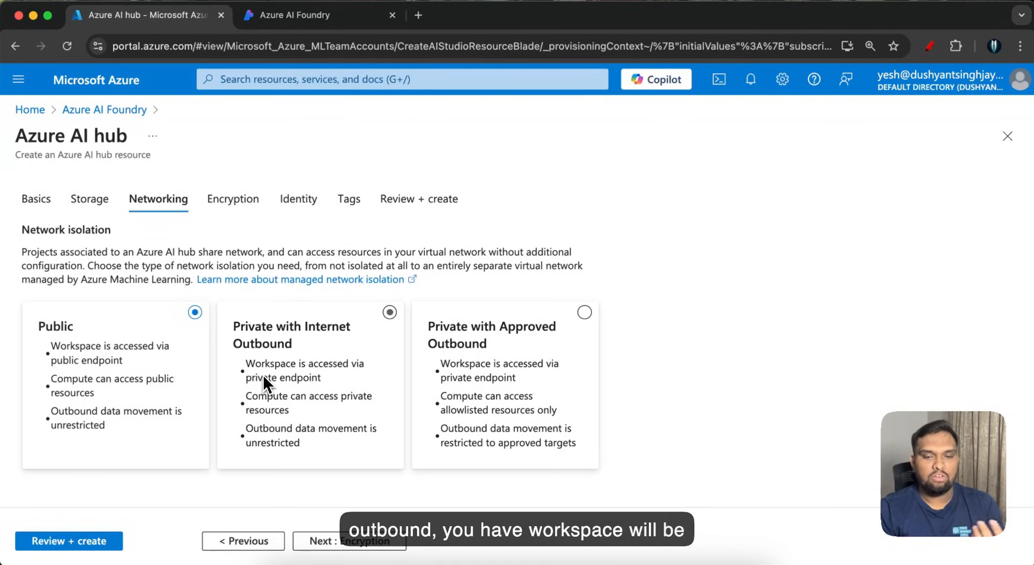
pyautogui.moveTo(324, 405)
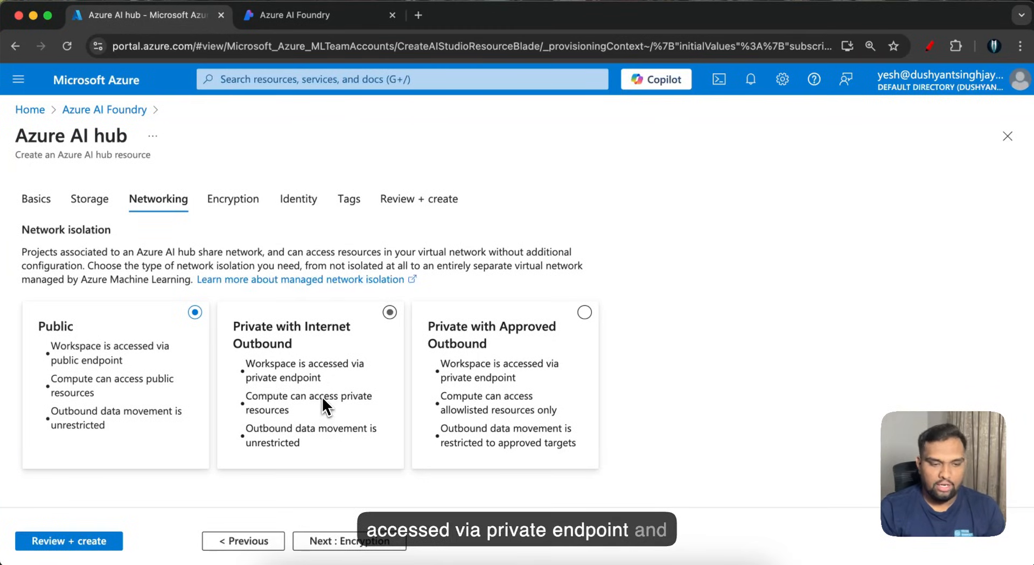
pyautogui.moveTo(314, 423)
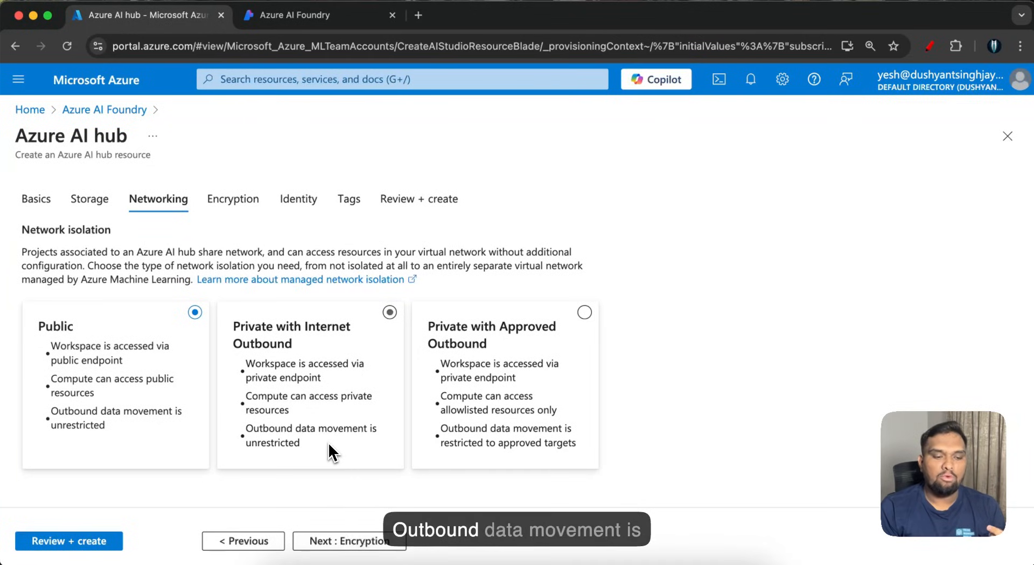
pyautogui.click(583, 311)
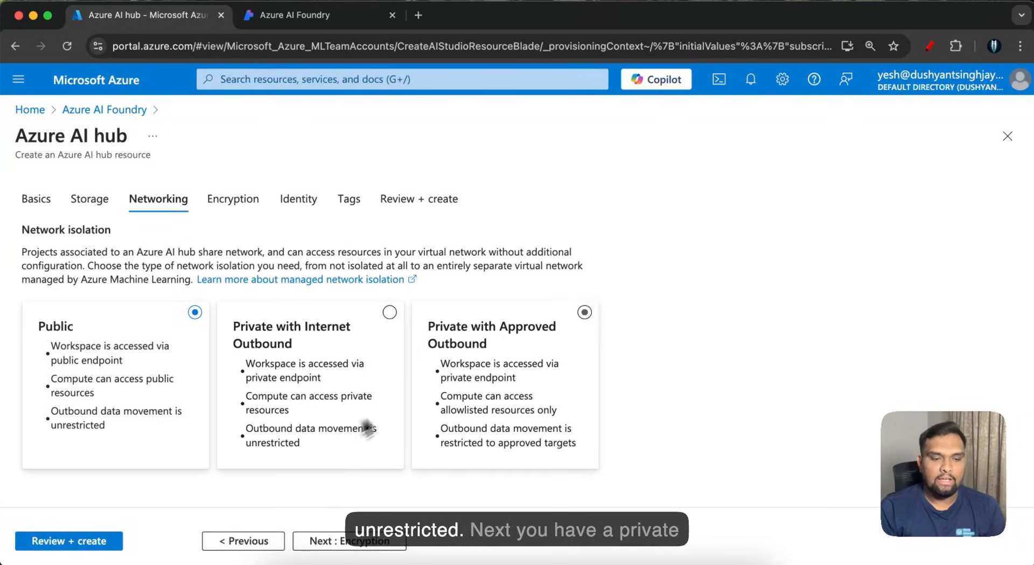
pyautogui.moveTo(465, 350)
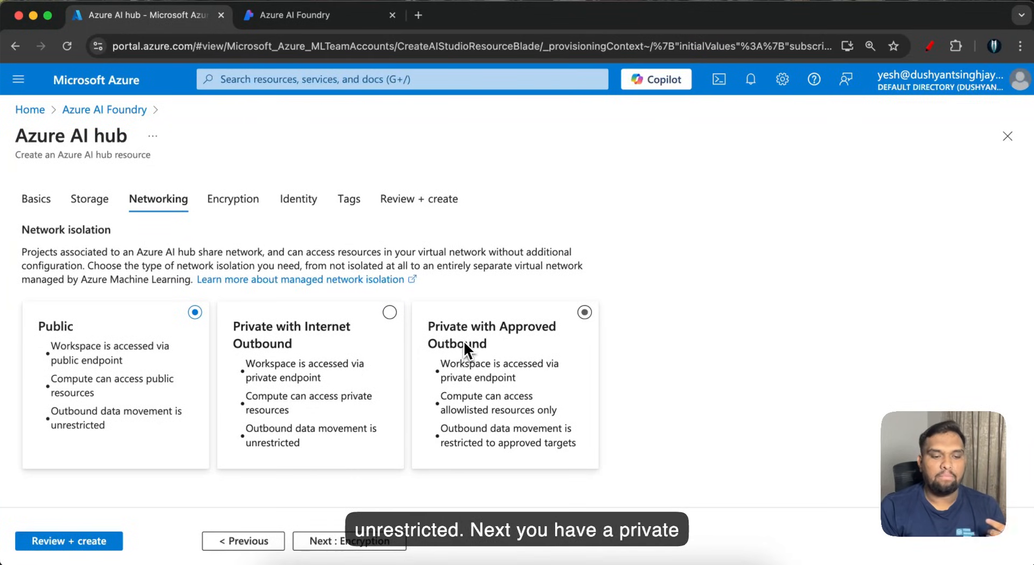
pyautogui.moveTo(485, 389)
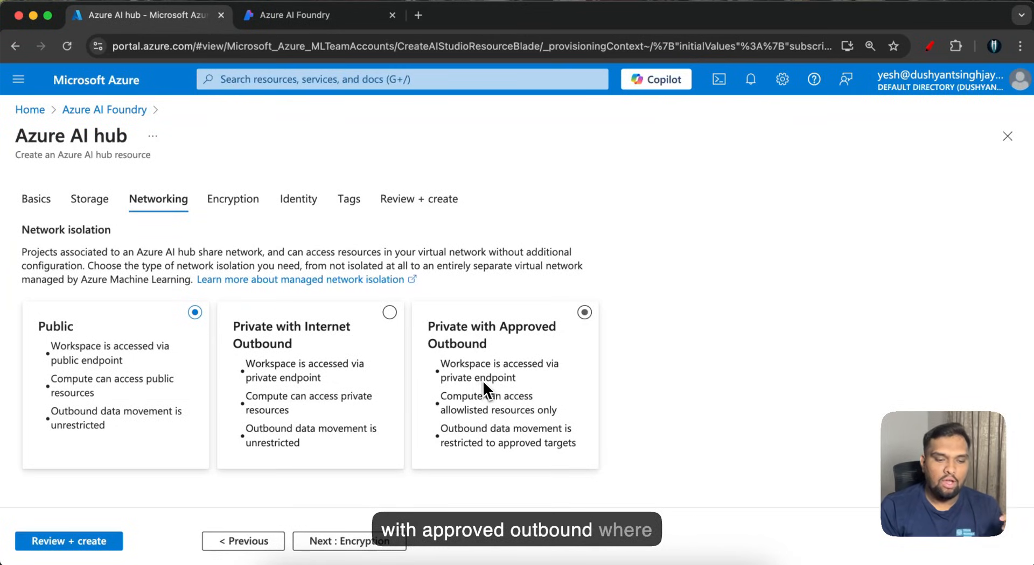
pyautogui.moveTo(511, 385)
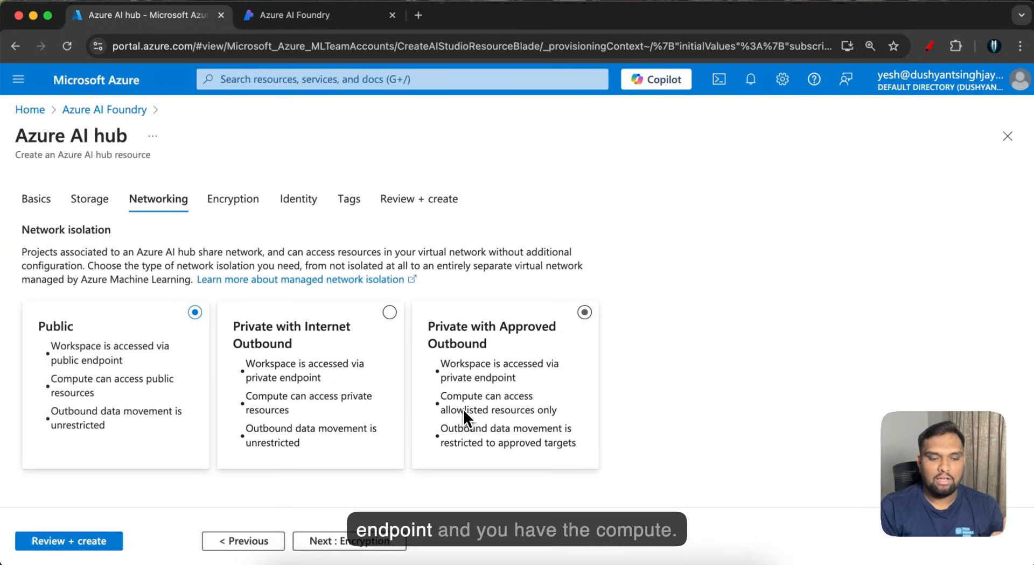
pyautogui.moveTo(501, 423)
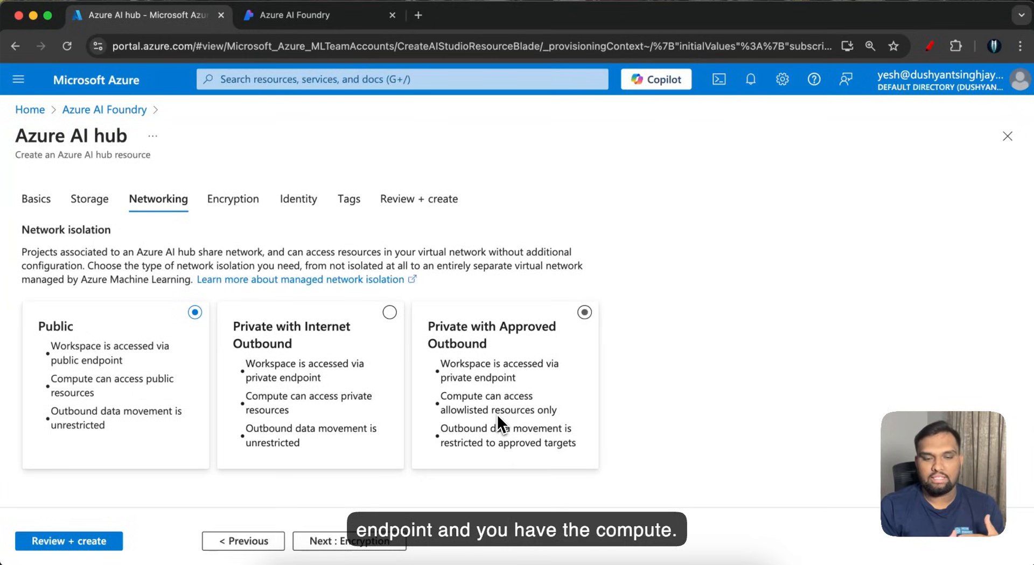
pyautogui.moveTo(550, 414)
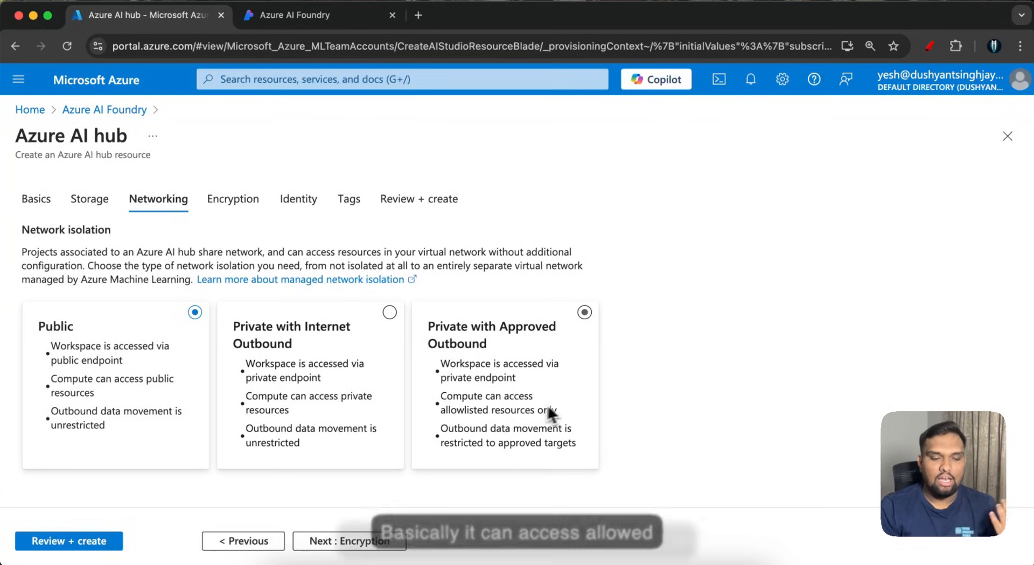
pyautogui.moveTo(574, 414)
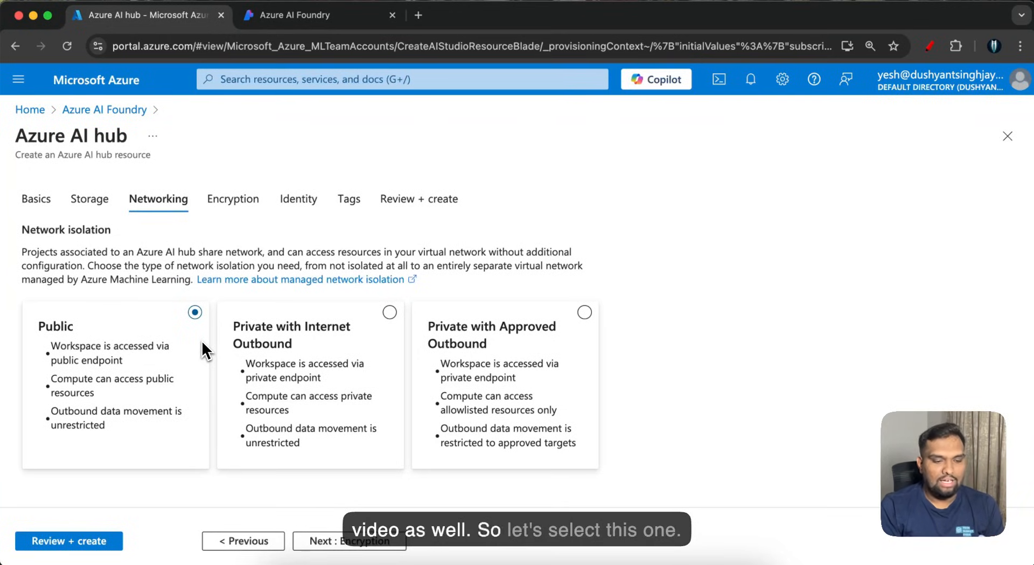
# Step: Keep system-assigned identity and credential-based storage access, then advance to the Tags step
pyautogui.click(348, 541)
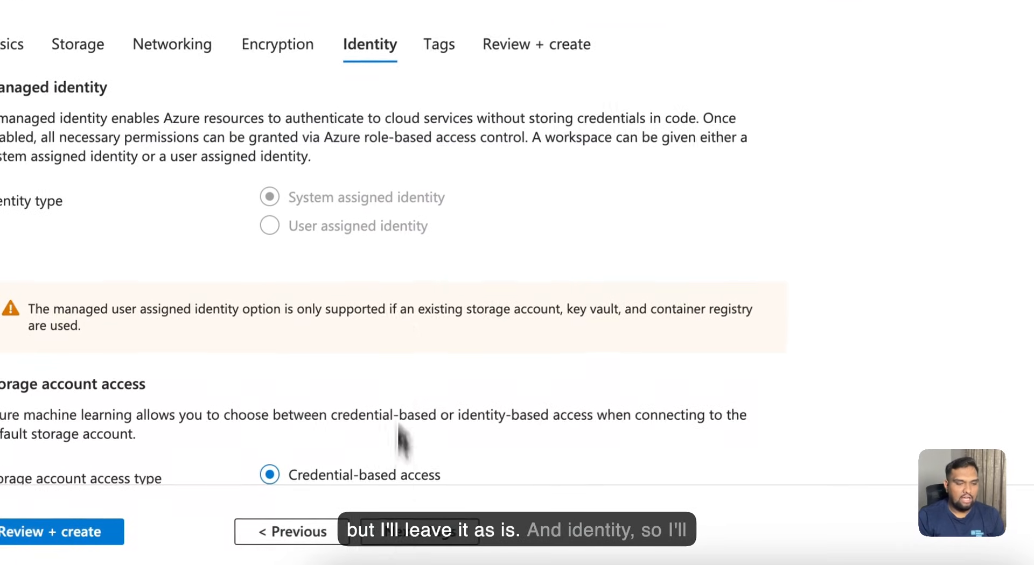
pyautogui.scroll(-3)
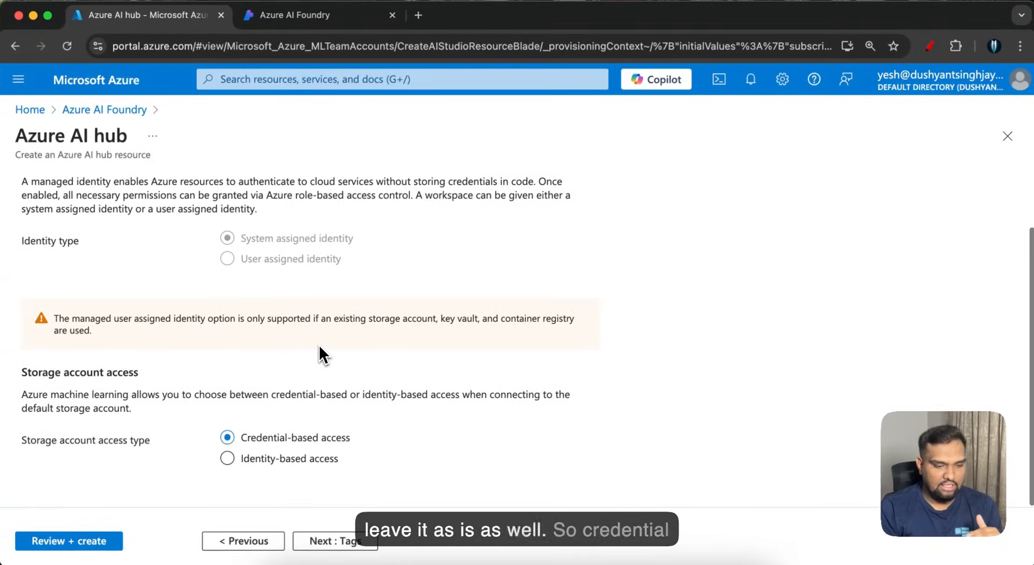
pyautogui.moveTo(293, 427)
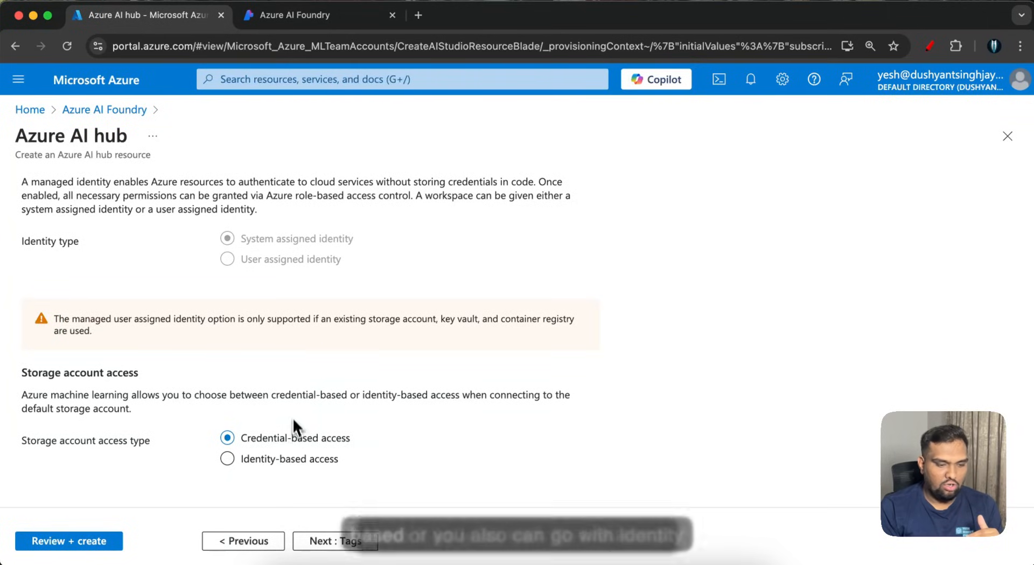
pyautogui.click(227, 459)
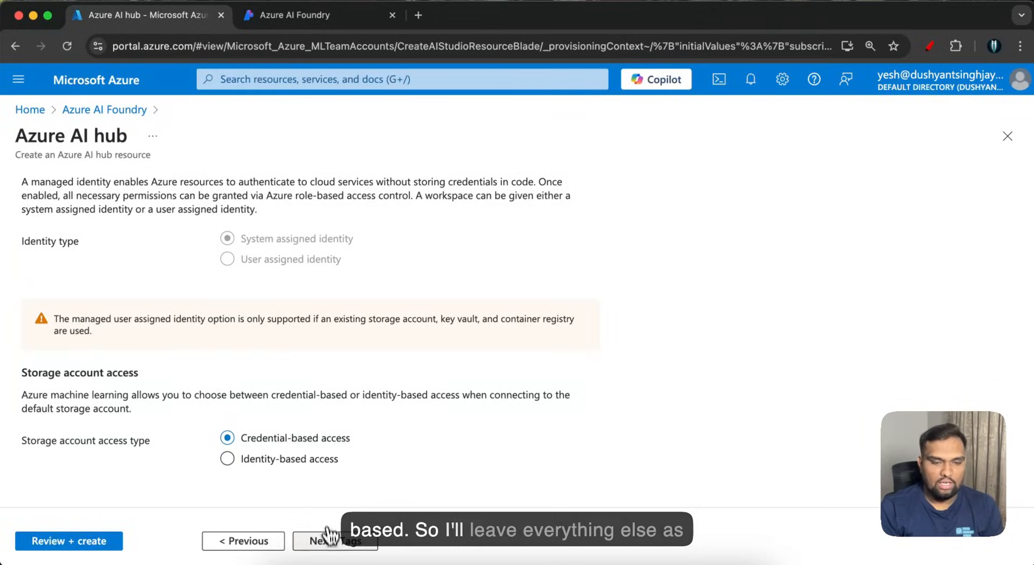
pyautogui.click(334, 541)
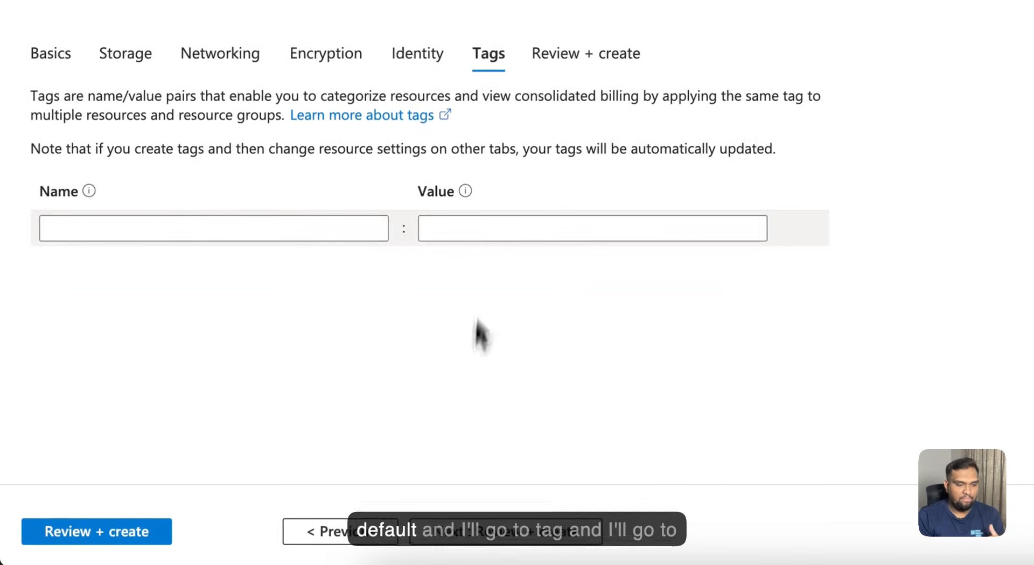
# Step: Review the validated ai-test hub summary and submit its creation
pyautogui.click(584, 54)
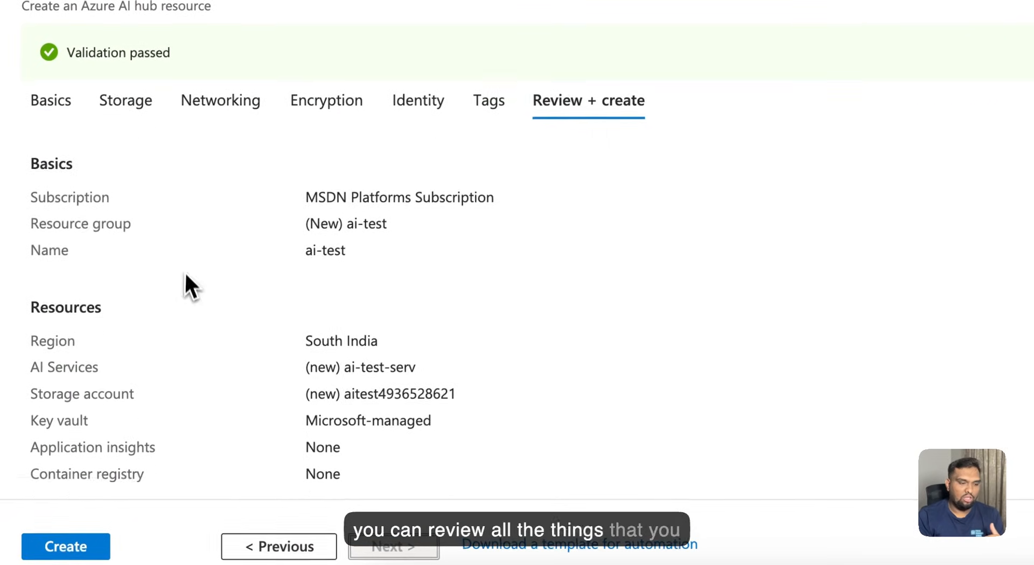
pyautogui.scroll(-3)
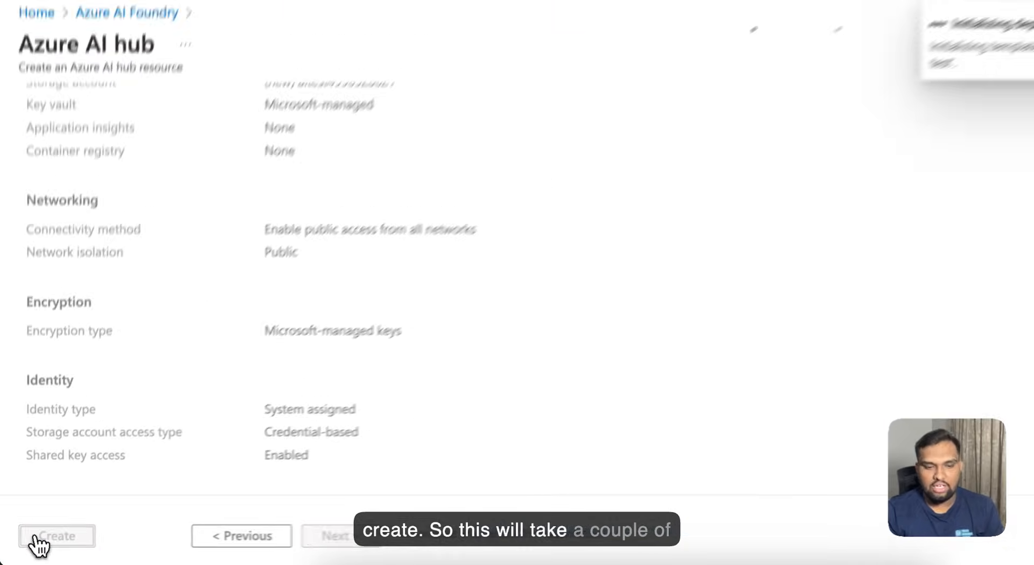
pyautogui.click(56, 535)
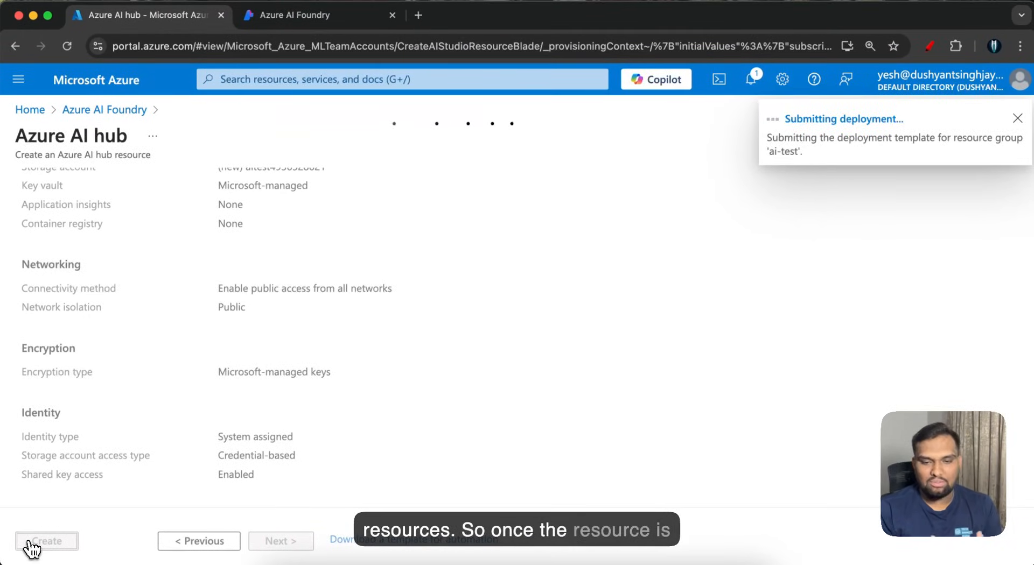
# Step: Watch the deployment complete and go to the ai-test hub resource showing provisioning succeeded
pyautogui.click(45, 540)
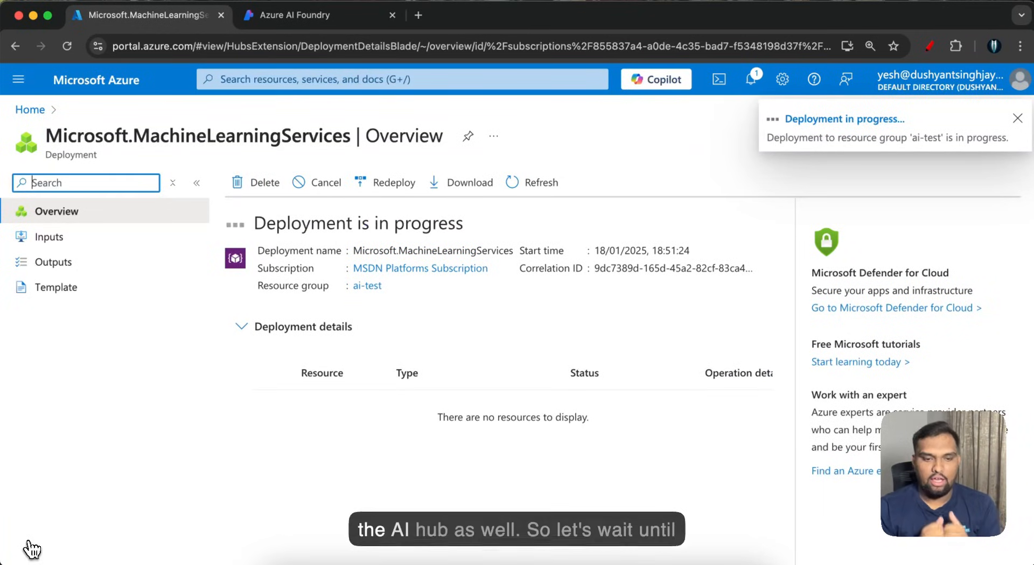
pyautogui.click(1018, 119)
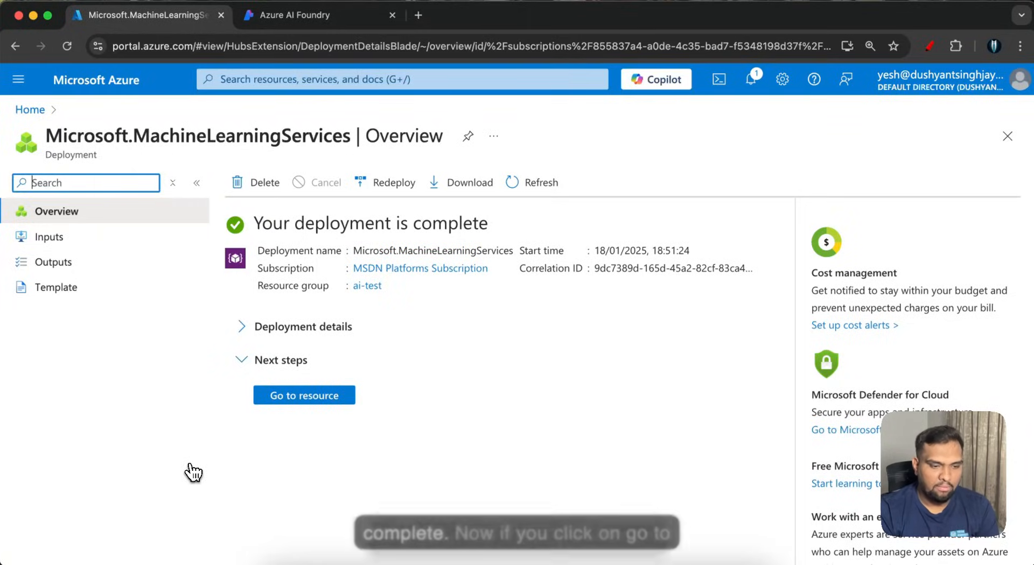
pyautogui.click(303, 395)
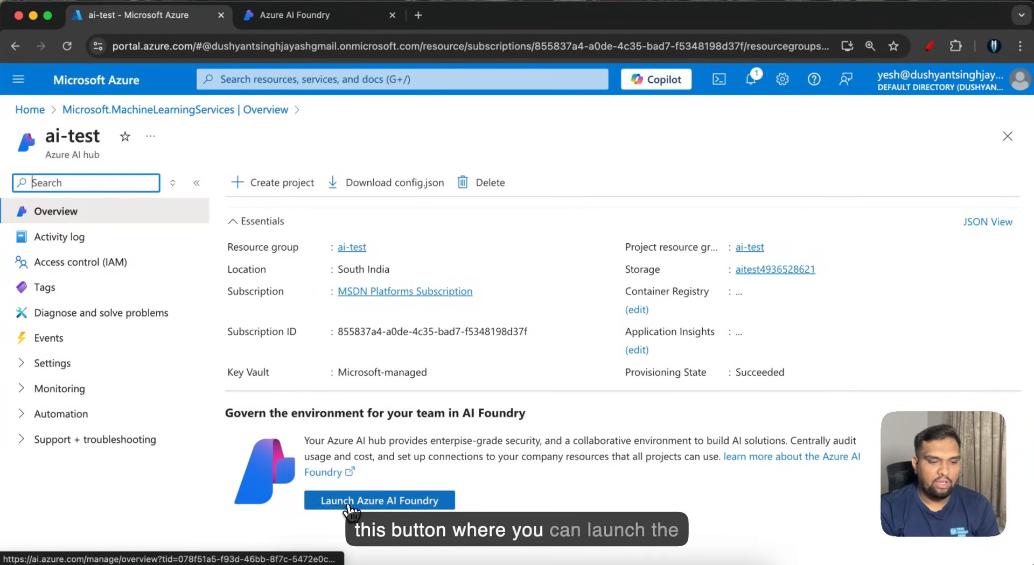
# Step: Launch Azure AI Foundry from the hub and cancel the 'You'll need a project' prompt
pyautogui.click(378, 500)
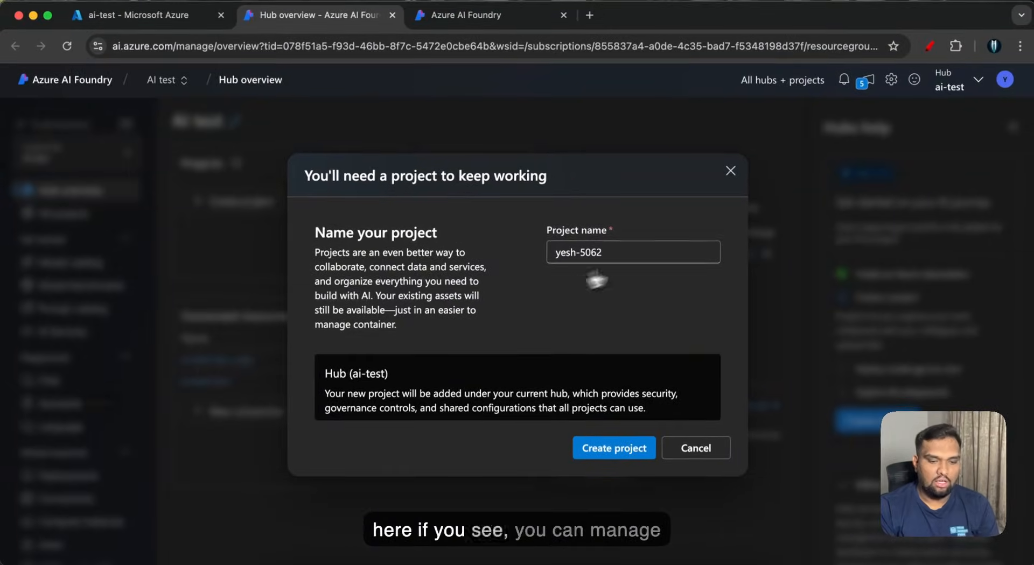
pyautogui.click(613, 448)
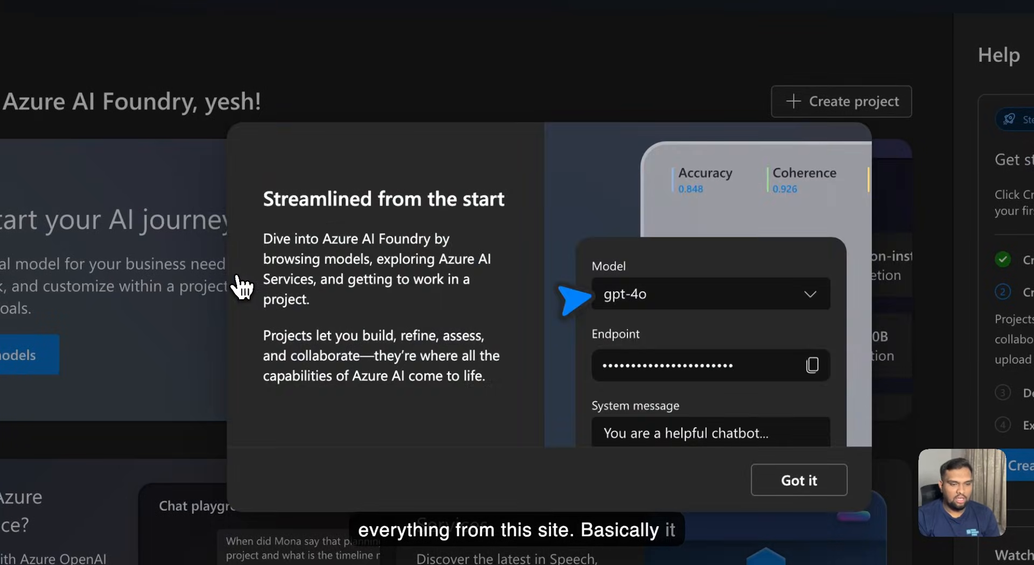
pyautogui.moveTo(411, 202)
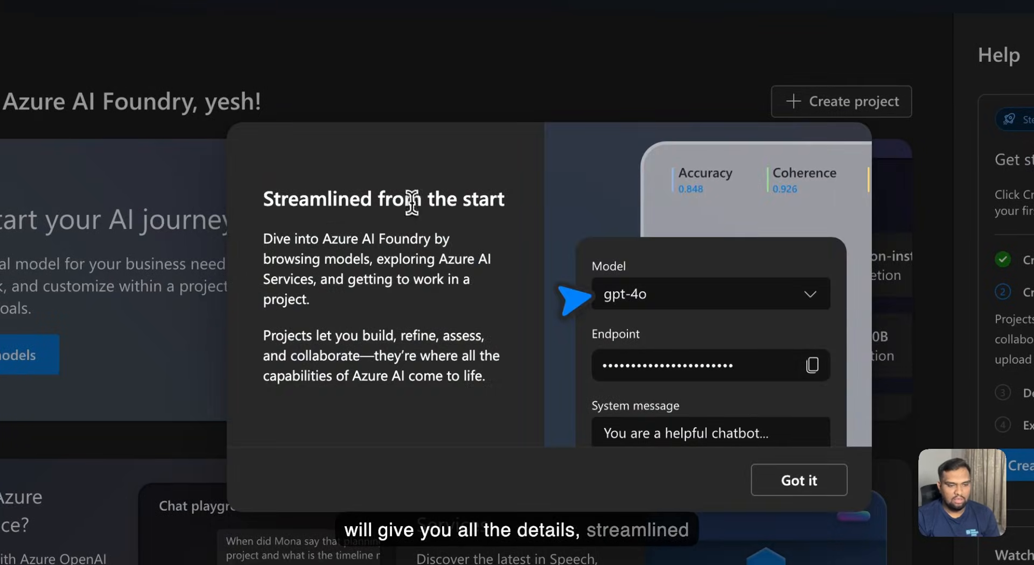